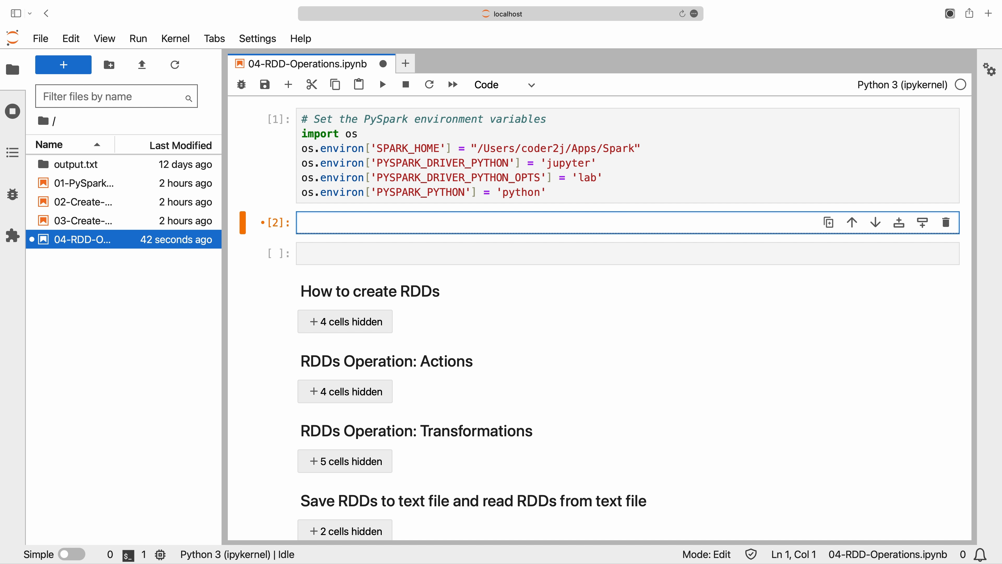
Step: Import SparkSession and build a Spark session with appName "RDD-Demo" via getOrCreate()
text(from)
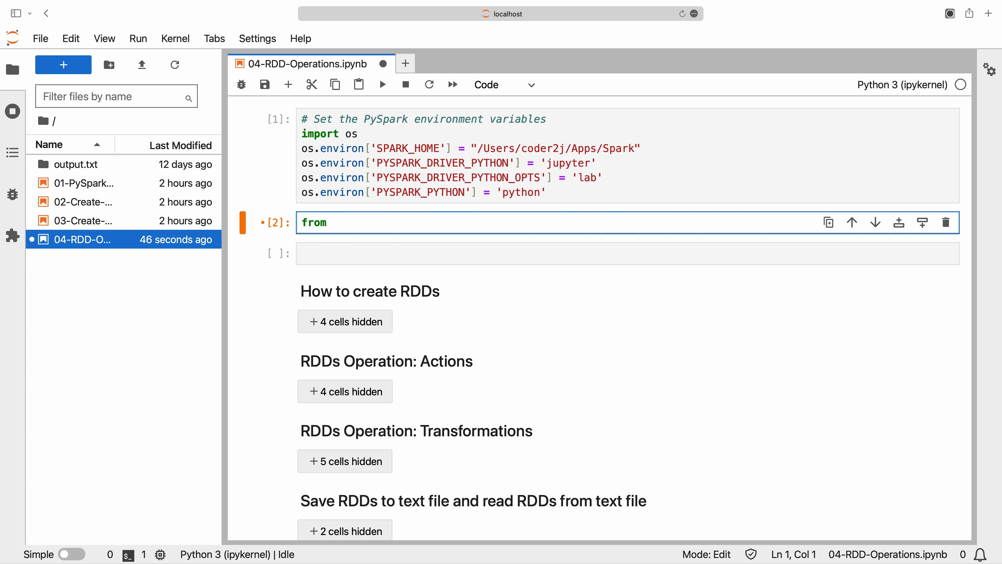
text(pyspark.sql import SparkSession)
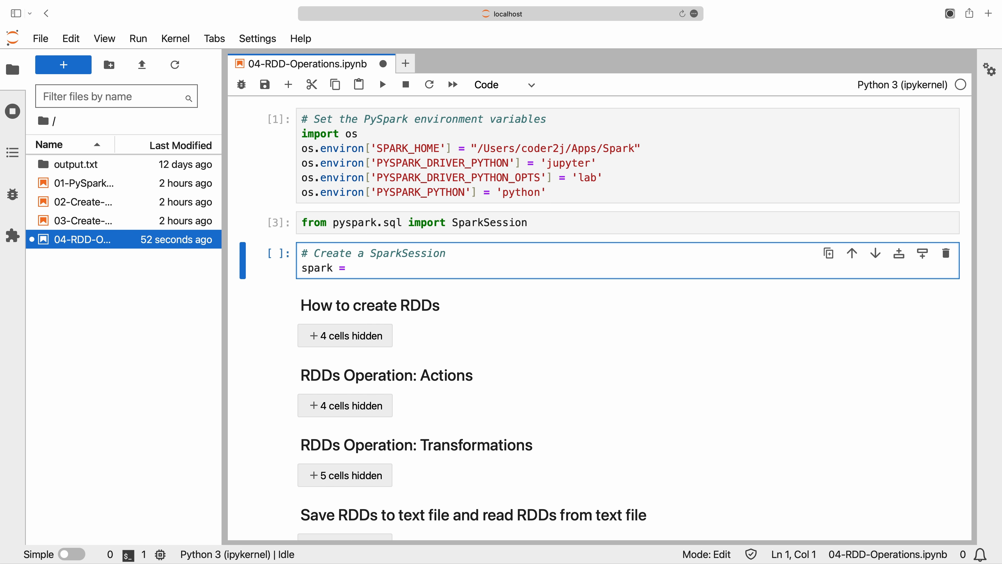
text(SparkSession.builder.appName("RDD-Demo").getOrCreate())
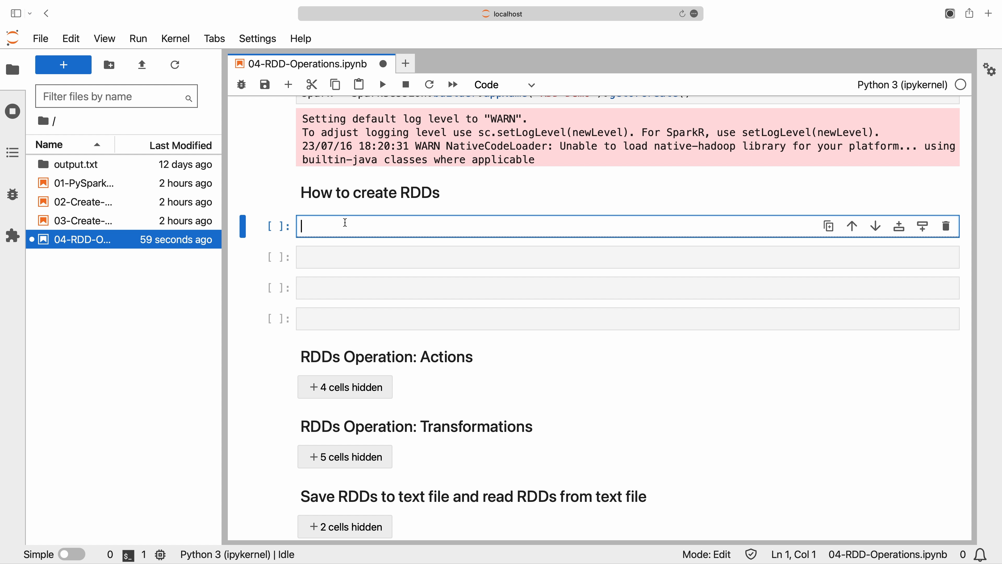
Step: Parallelize numbers [1, 2, 3, 4, 5] into an RDD and collect its elements
text(numbers = [1, 2, 3, 4, 5])
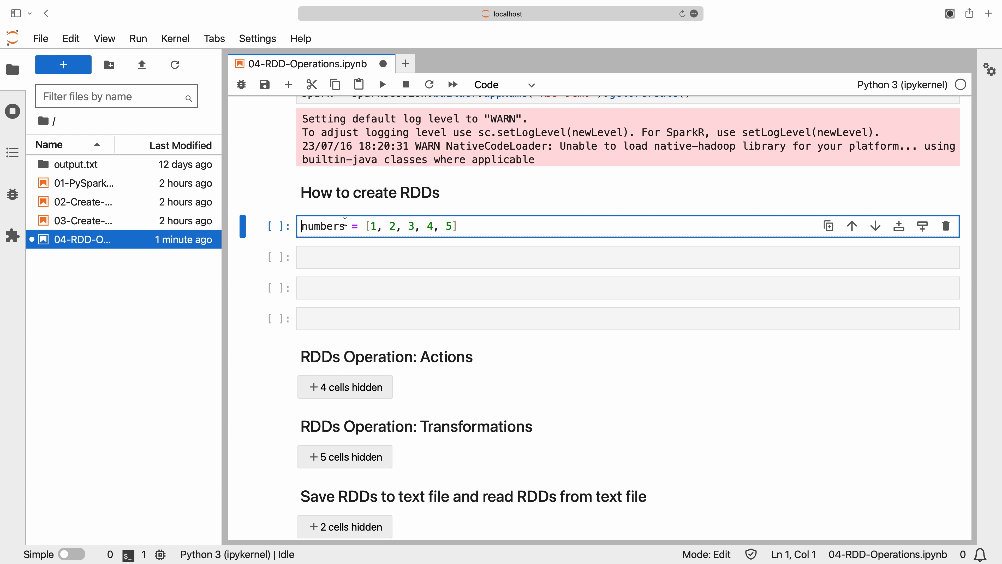
text(rdd = spark.sparkContext.parallelize(numbers))
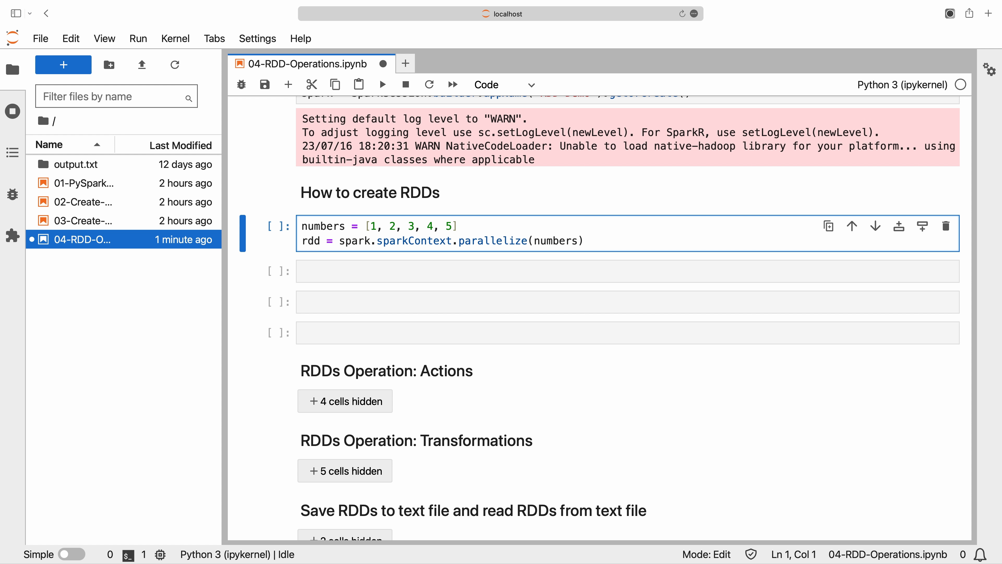
key(shift+enter)
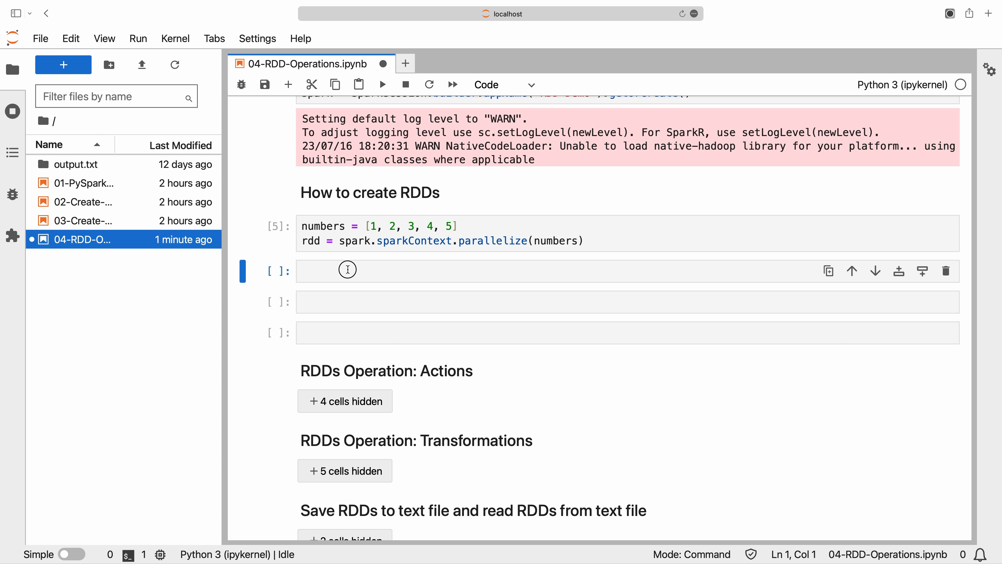
text(# Collect action: Retrieve all elements of the RDD)
text(rdd.collect())
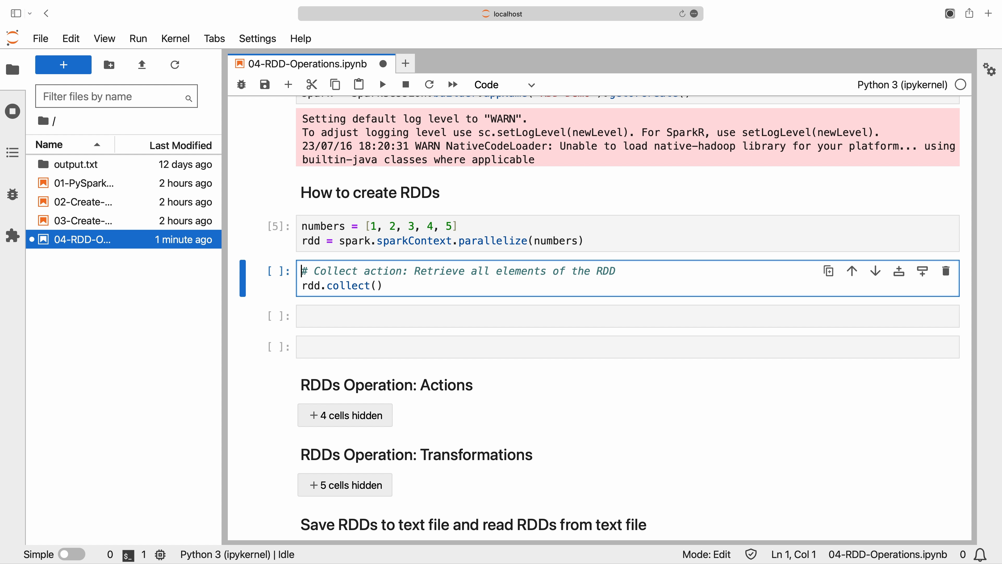
key(shift+Enter)
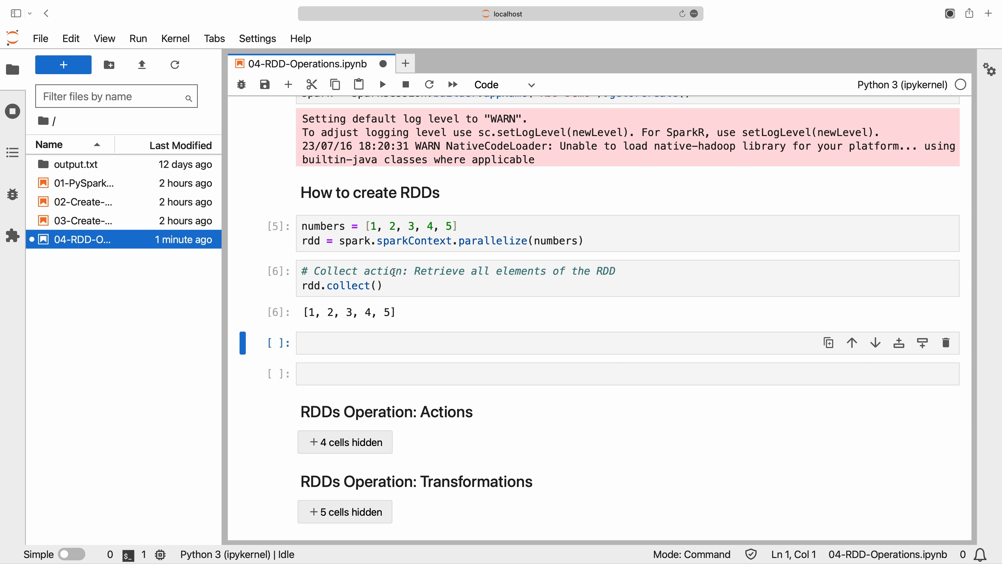
scroll(down, 3)
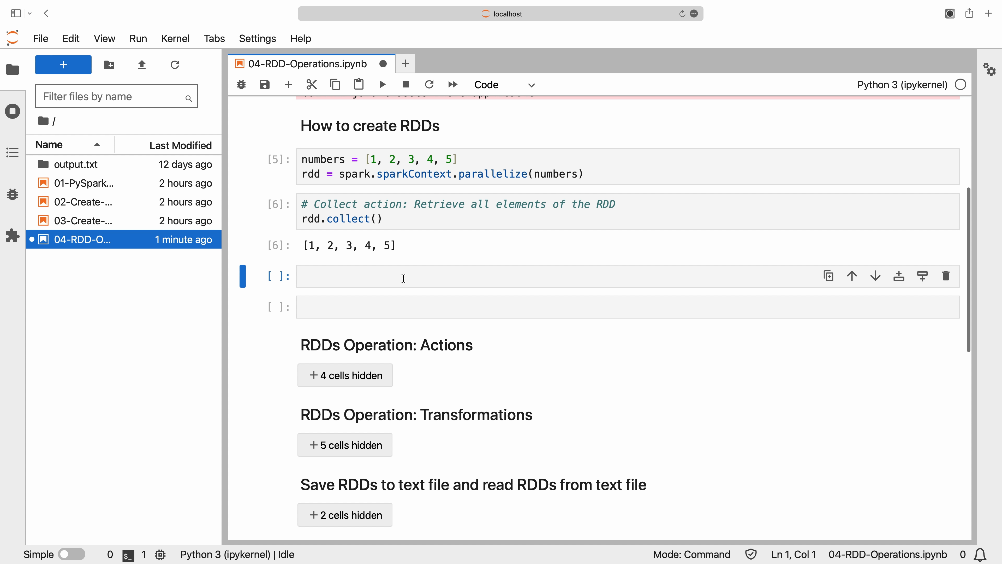
Step: Parallelize the tuples Alice 25, Bob 30, Charlie 35, Alice 40 into an RDD
text(# Create an RDD from a list of tuples)
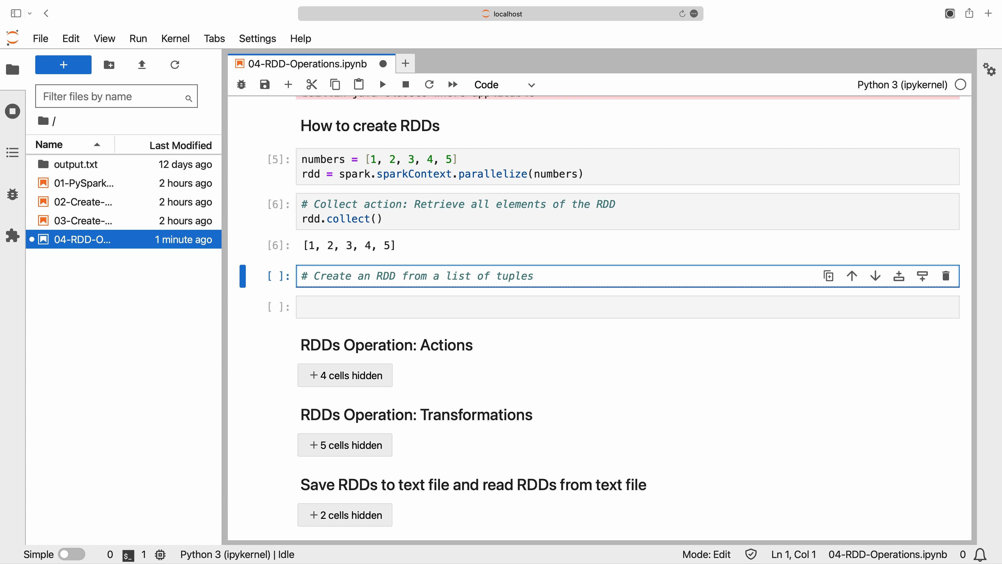
text(data = [("Alice", 25),)
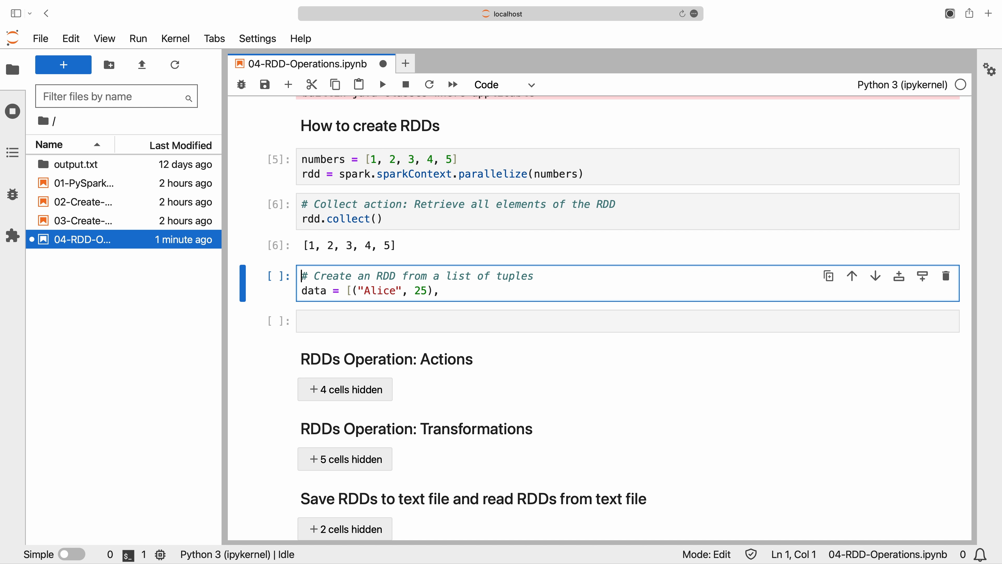
text(("Bob", 30), ("Charlie", 35), ("Alice", 40)])
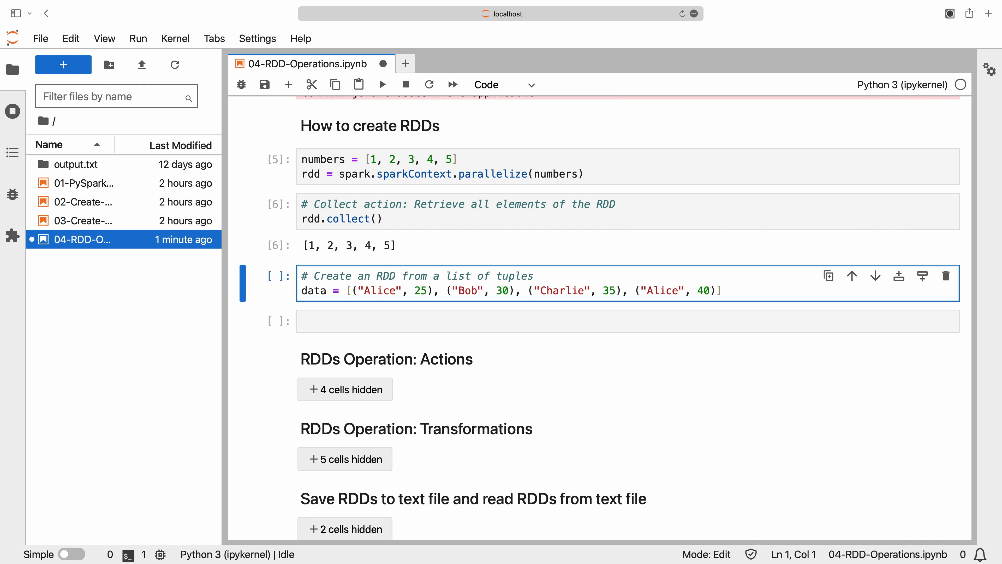
text(rdd = spark.sparkContext.parallelize(data))
click(628, 321)
text(print("All elements of the rdd: ", rdd.collect()))
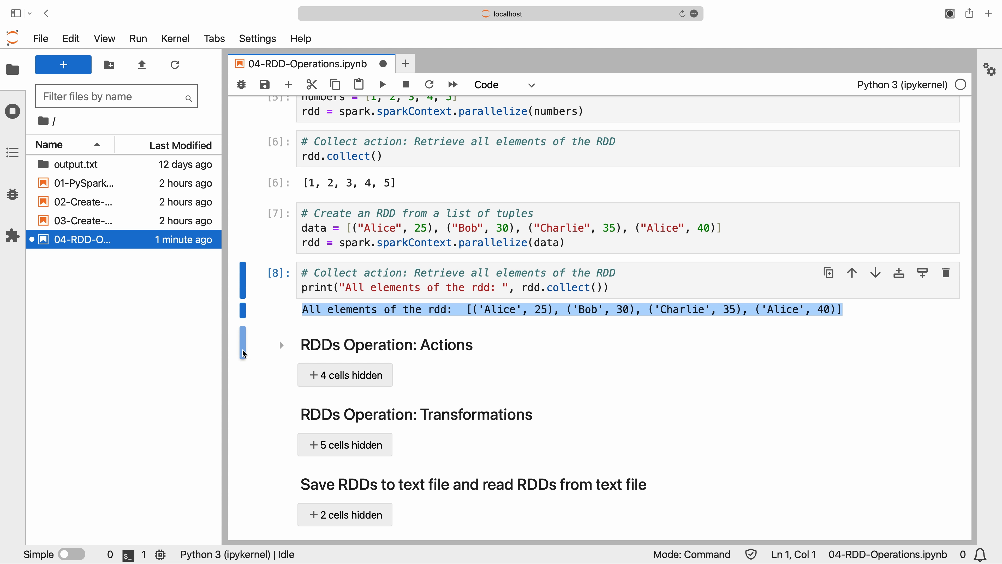
scroll(down, 3)
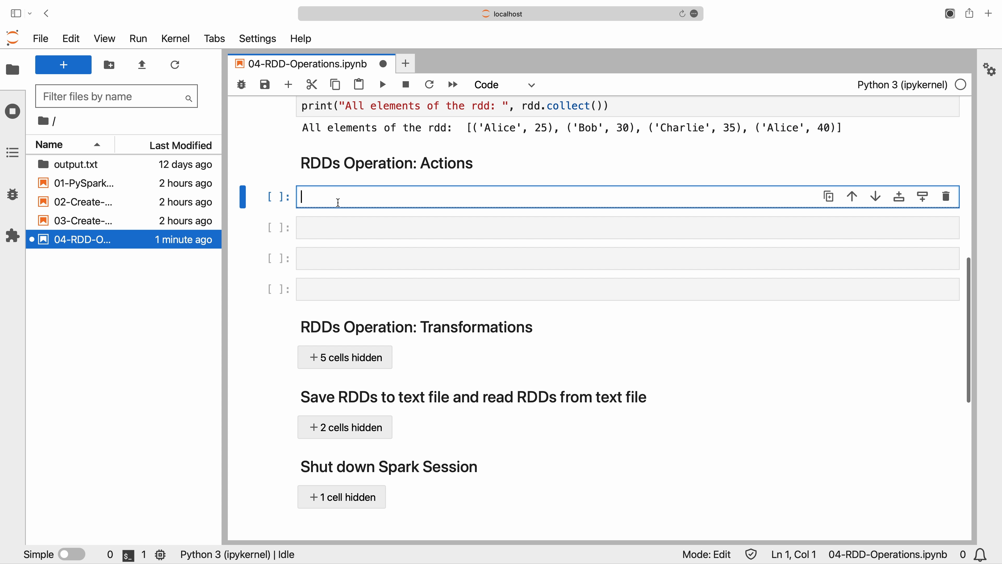
Step: Write the count action and the first action storing rdd.first() in first_element
text(# Count action:)
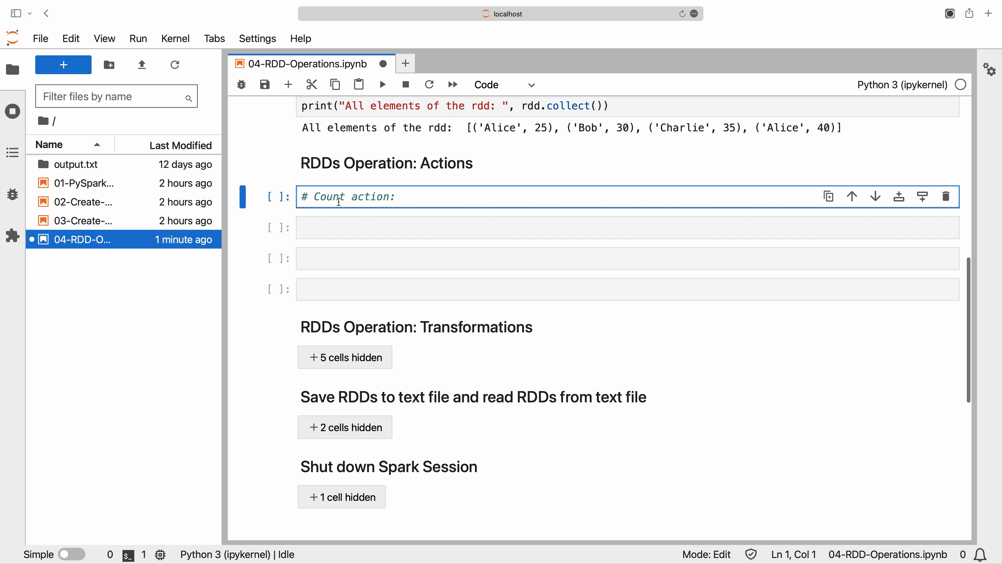
text(Count the number of elements in the RDD)
text(count = rdd.count()
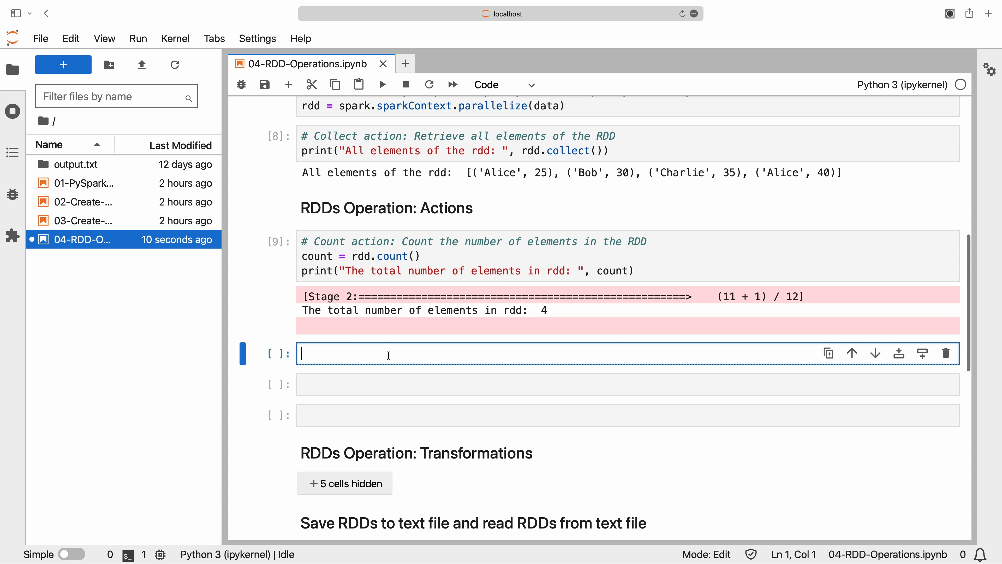
text(# First action: Retrieve the first element of the RDD)
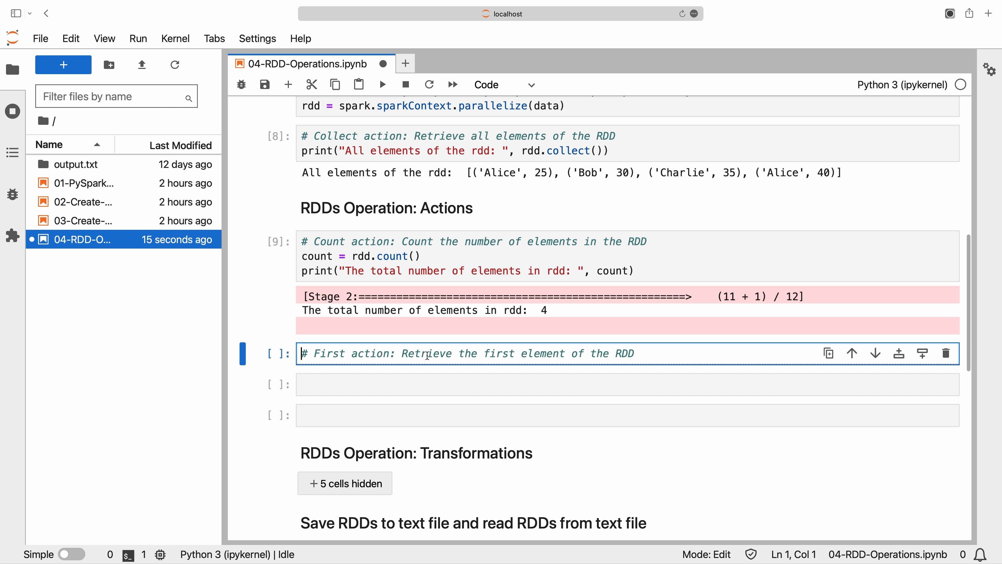
text(first_element = rdd.first())
text(print("The first element of the rdd: ", first_element)
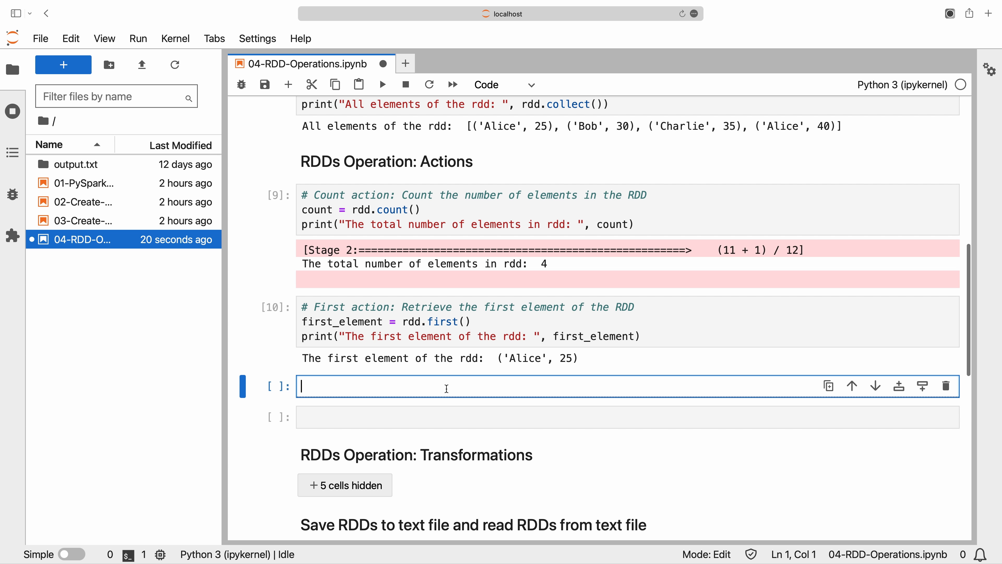
Step: Take the first two elements with rdd.take(2) and print them
text(# Take action:)
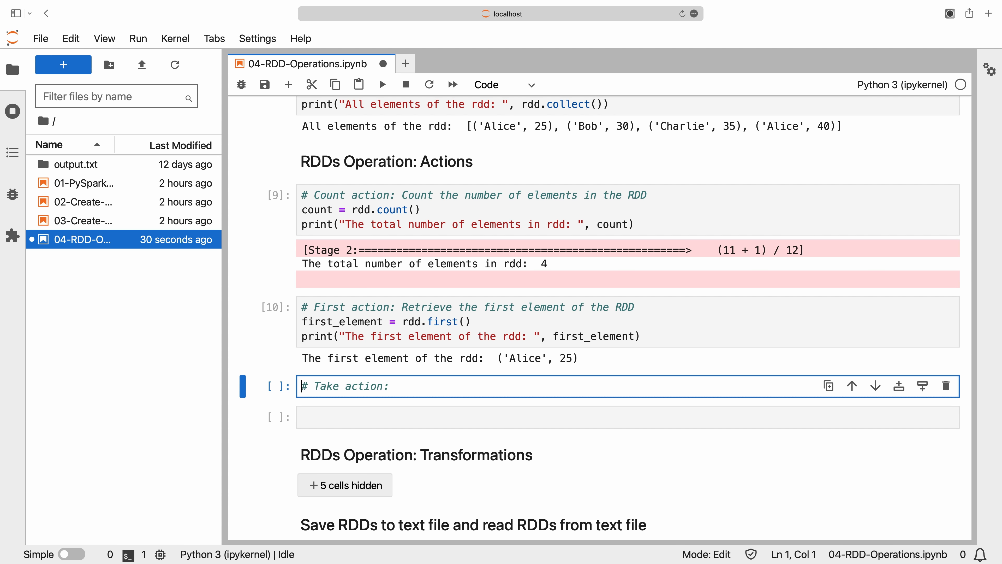
text(Retrieve the n elements of the RDD)
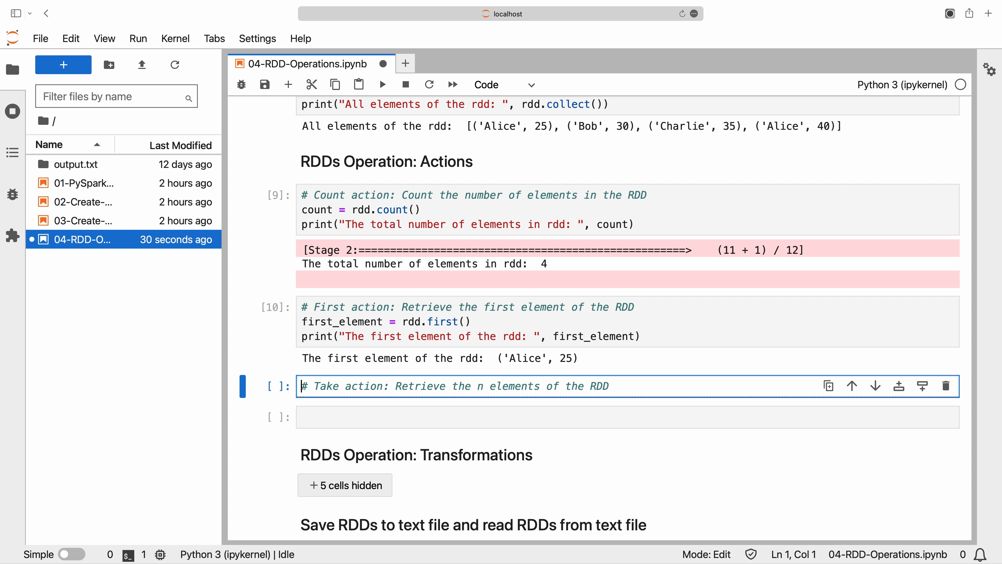
text(taken_elements = rdd.take(2))
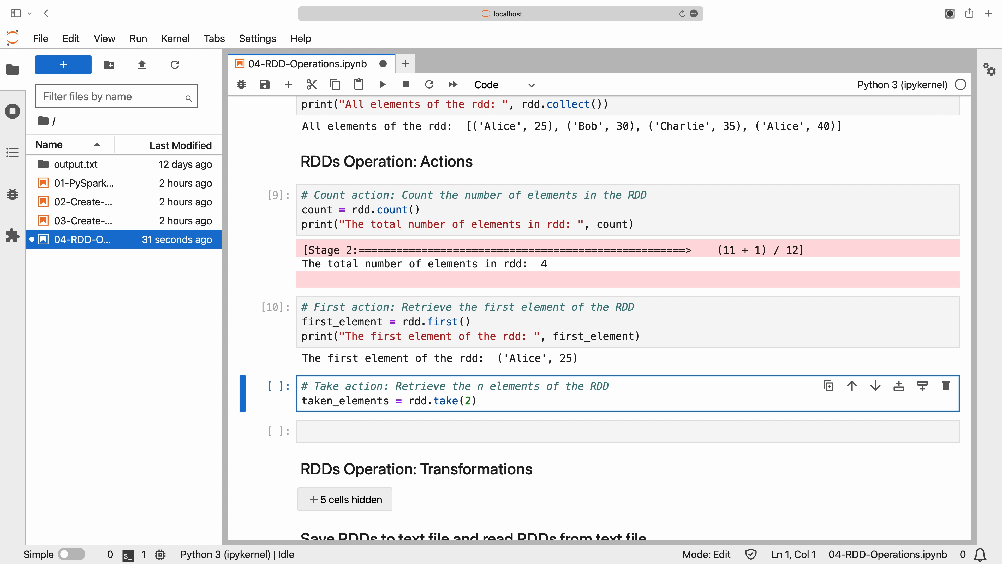
text(print("The first two elements of the rdd: ", taken_elements))
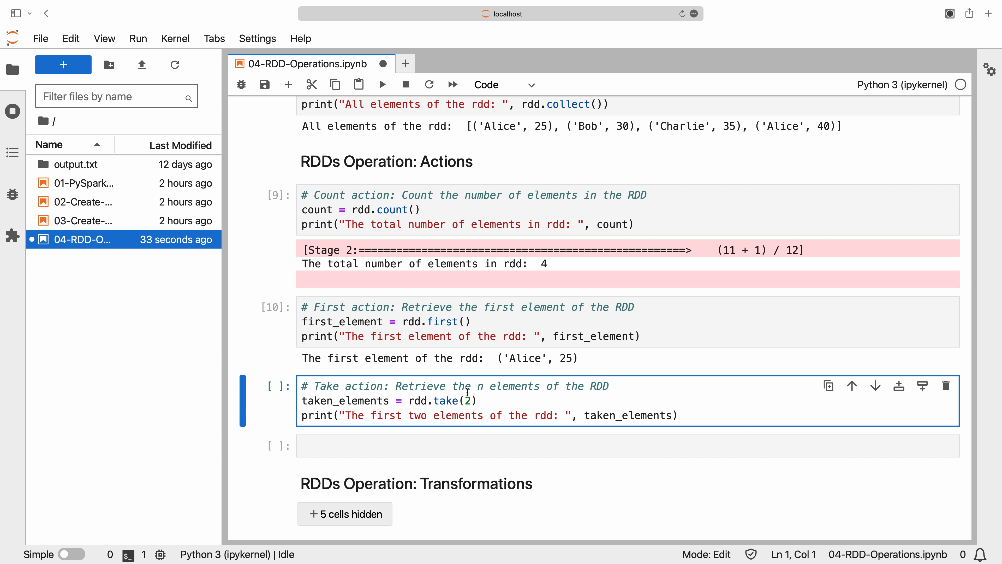
key(shift+enter)
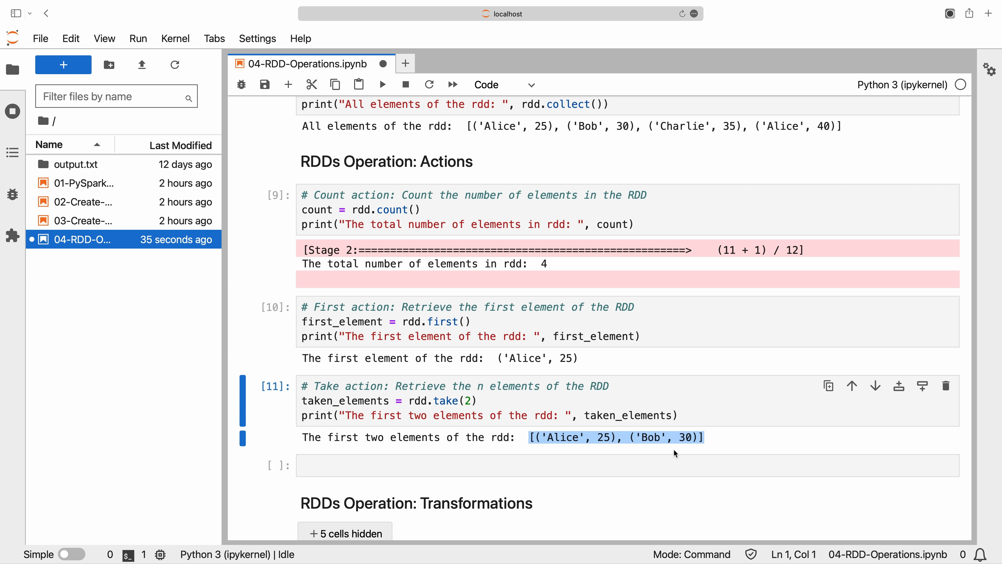
Step: Write the foreach action rdd.foreach(lambda x: print(x)) to print each element
text(# Foreach action:)
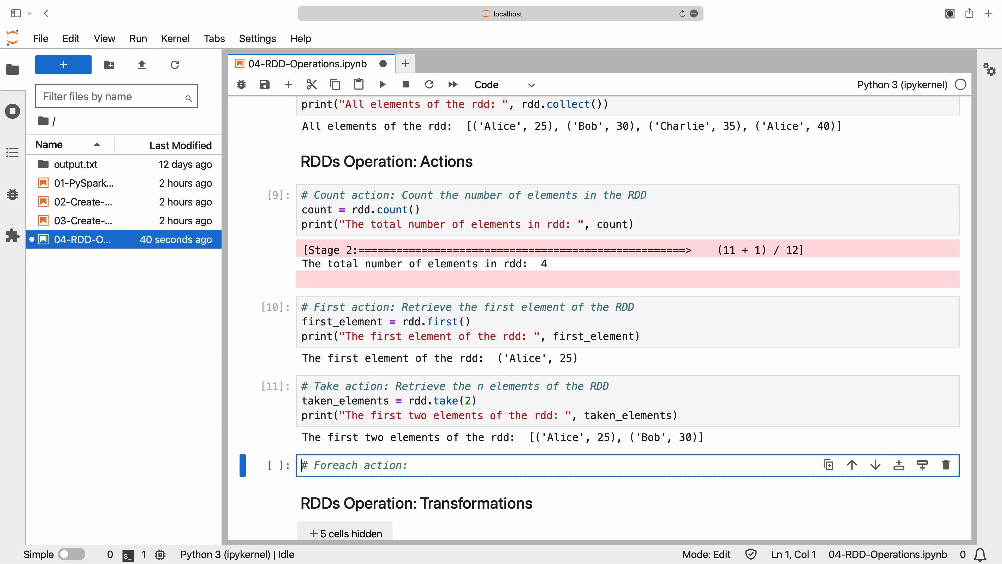
text(Print each element of the RDD)
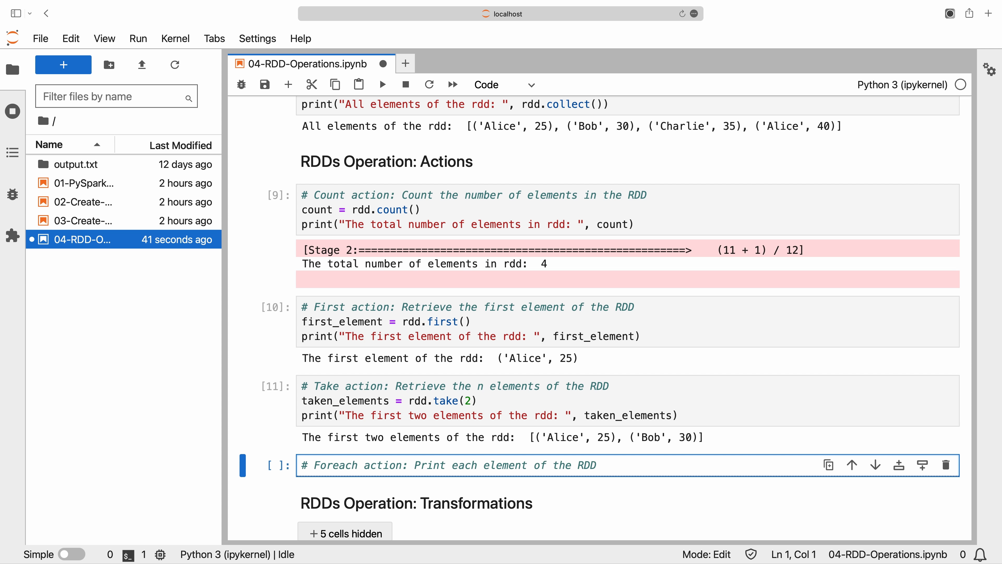
text(rdd.foreach(lambda x: print(x)))
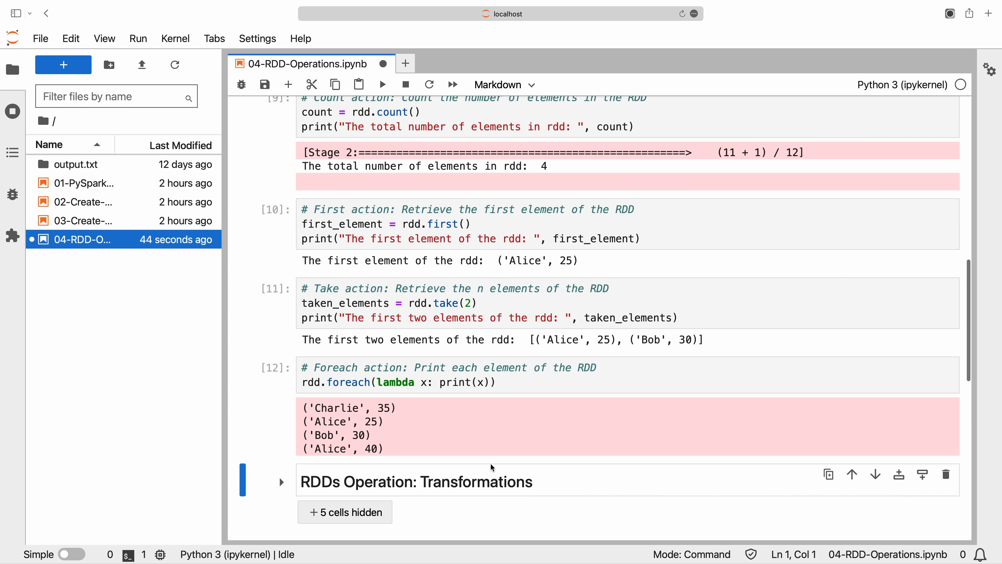
Step: Collect mapped_rdd to list uppercase names and start the filter cell for age over 30
scroll(down, 3)
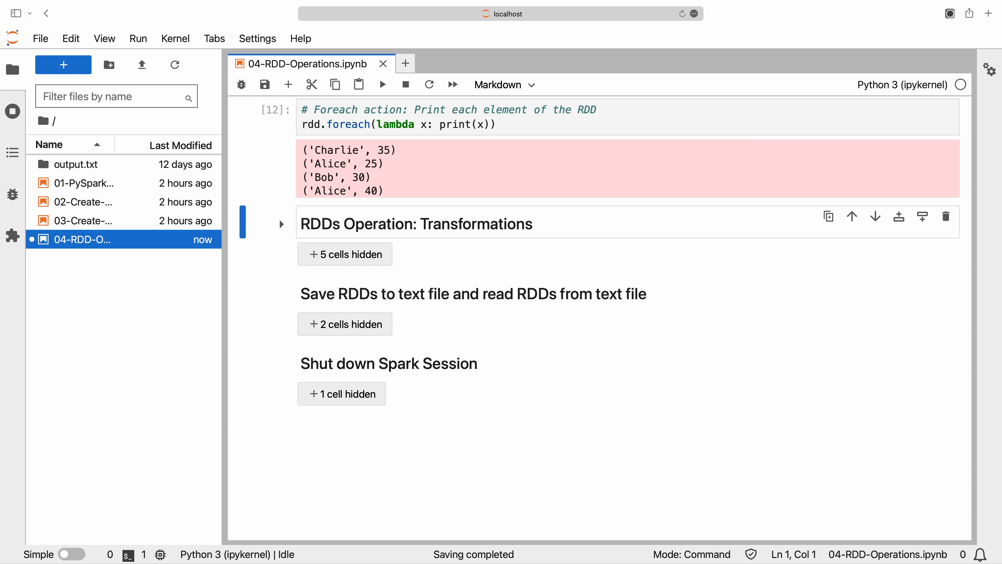
mouse_move(492, 456)
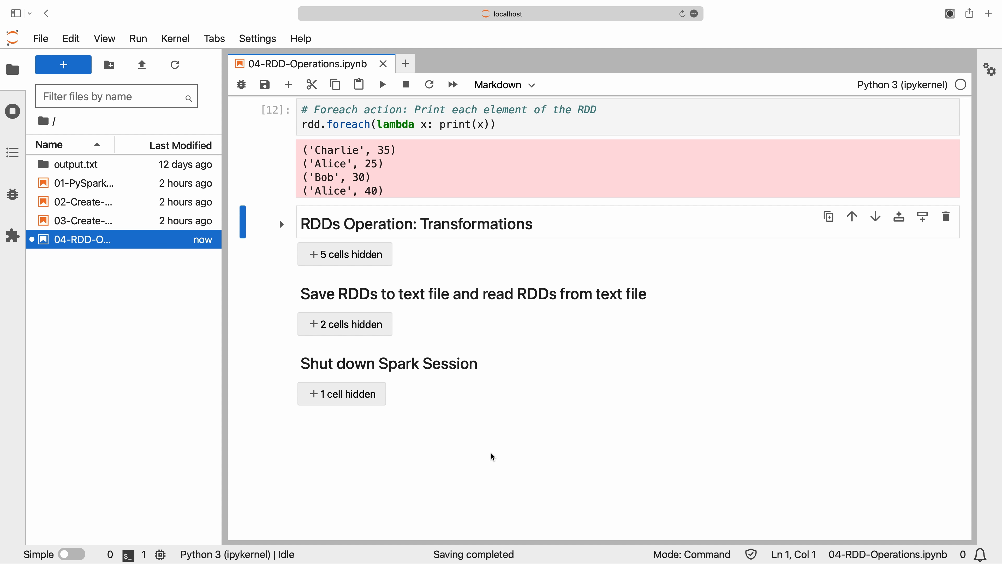
mouse_move(282, 233)
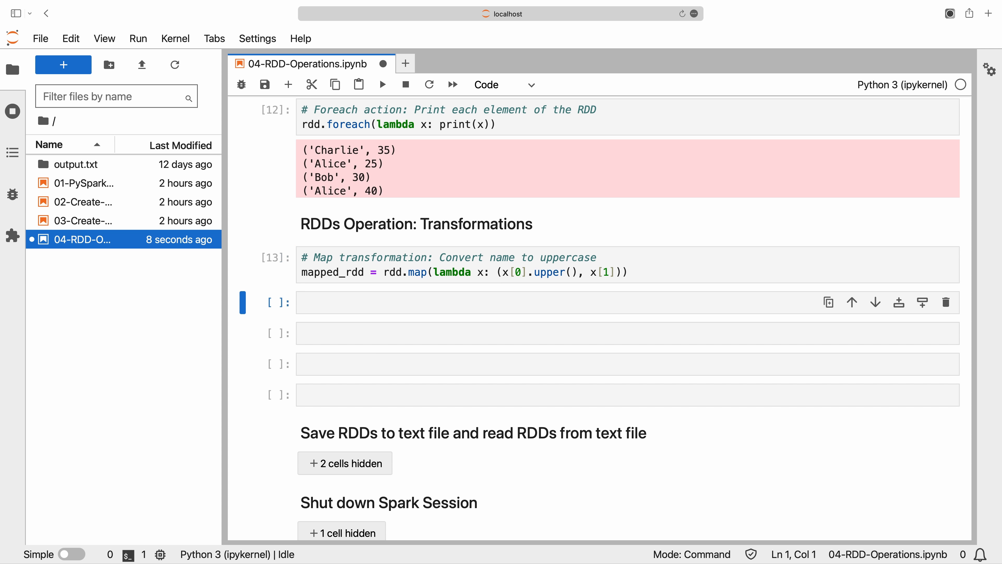
mouse_move(363, 299)
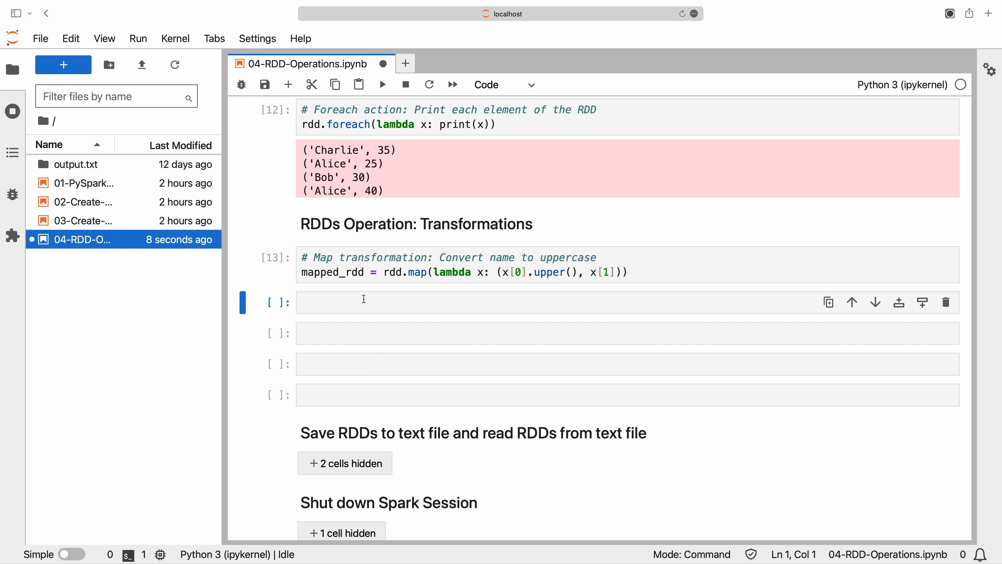
text(result = mapped_rdd.collect())
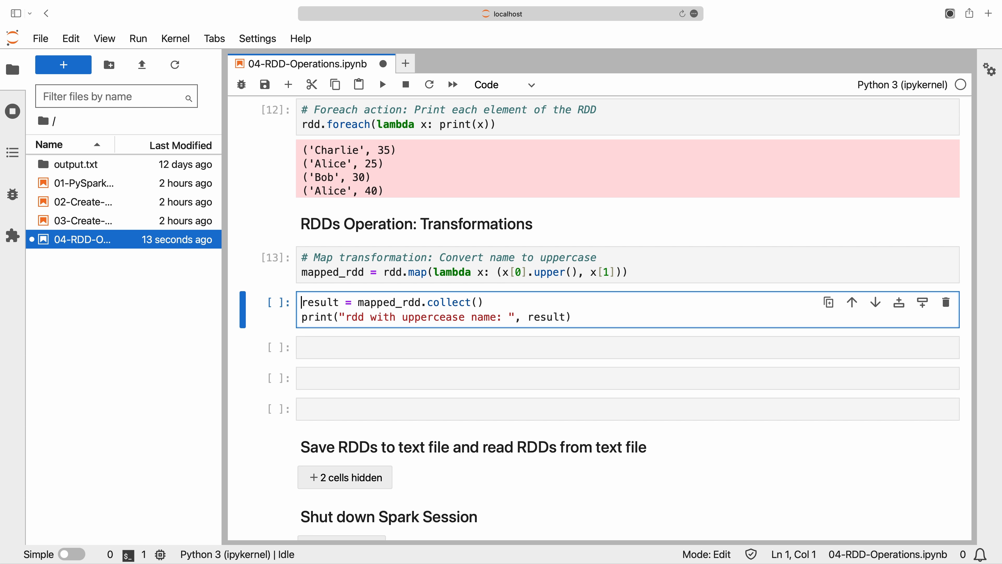
key(shift+enter)
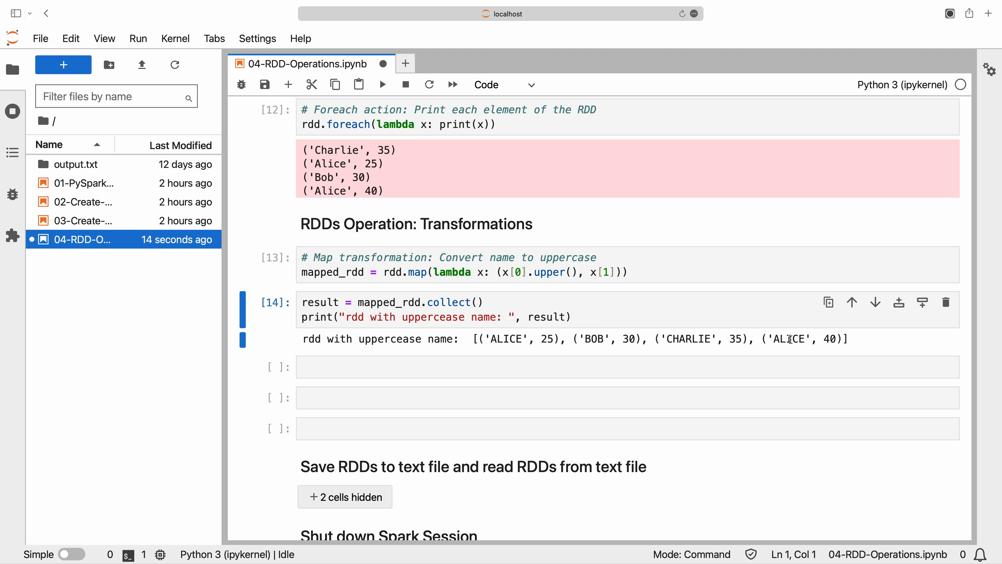
text(# Filter transformation: Filter records where age is greater than 30)
click(628, 367)
text(filtered_rdd = rdd.filter(lambda x: x[1] > 30)
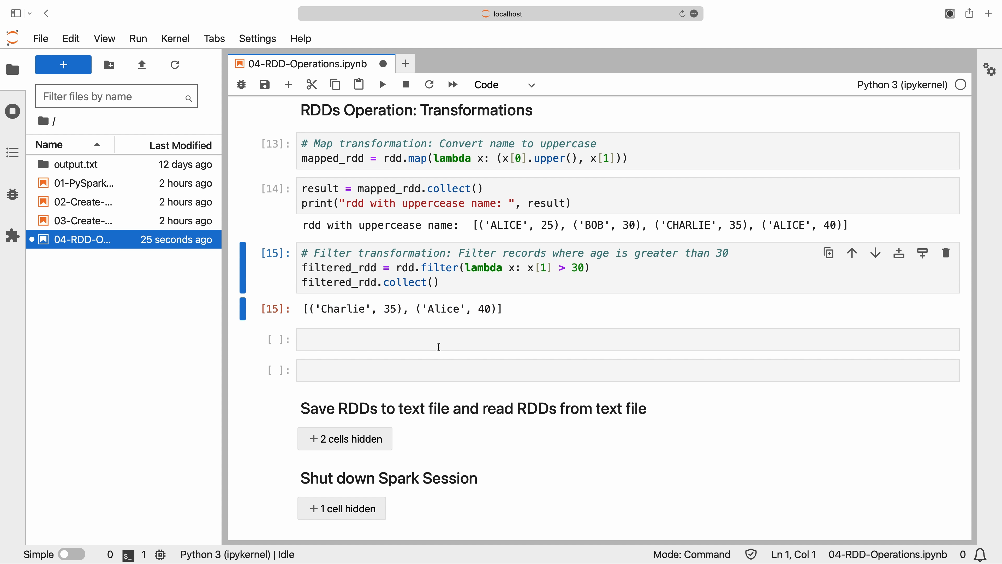
Step: Total age per name with rdd.reduceByKey(lambda x, y: x + y) and collect the result
text(# ReduceByKey transformation: Calculate the total age for each name)
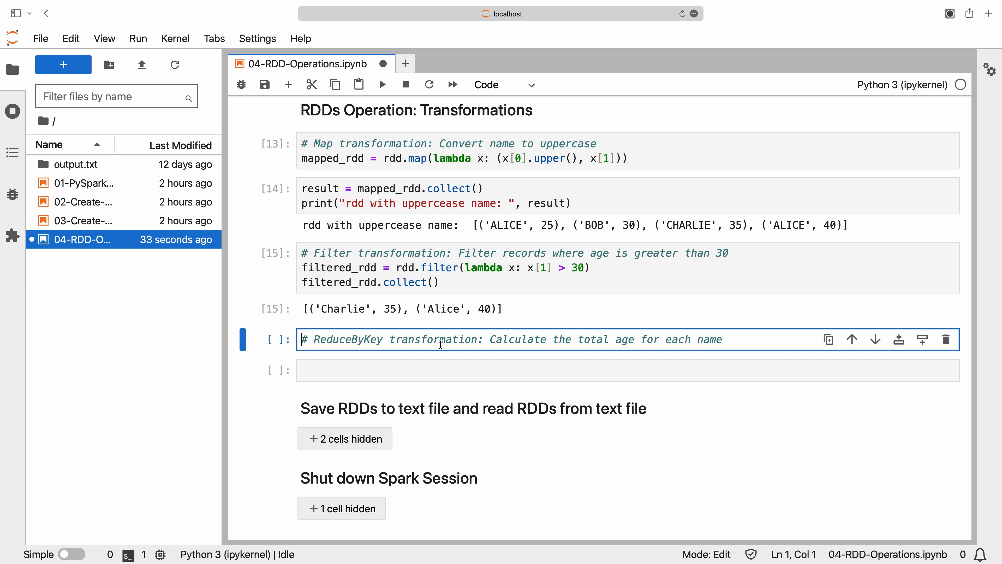
text(reduced_rdd = rdd.reduceByKey(lambda x, y: x + y))
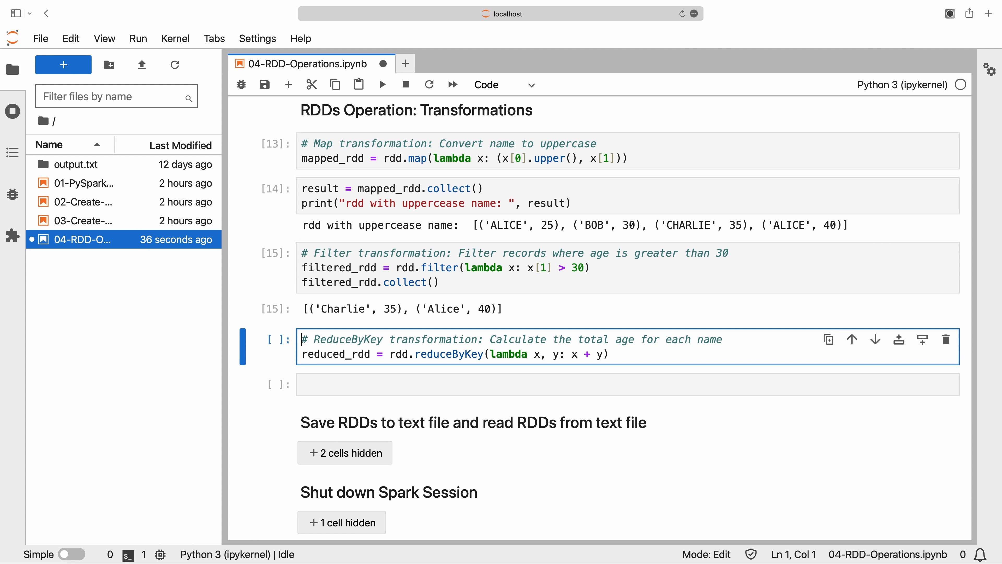
text(reduced_rdd.collect())
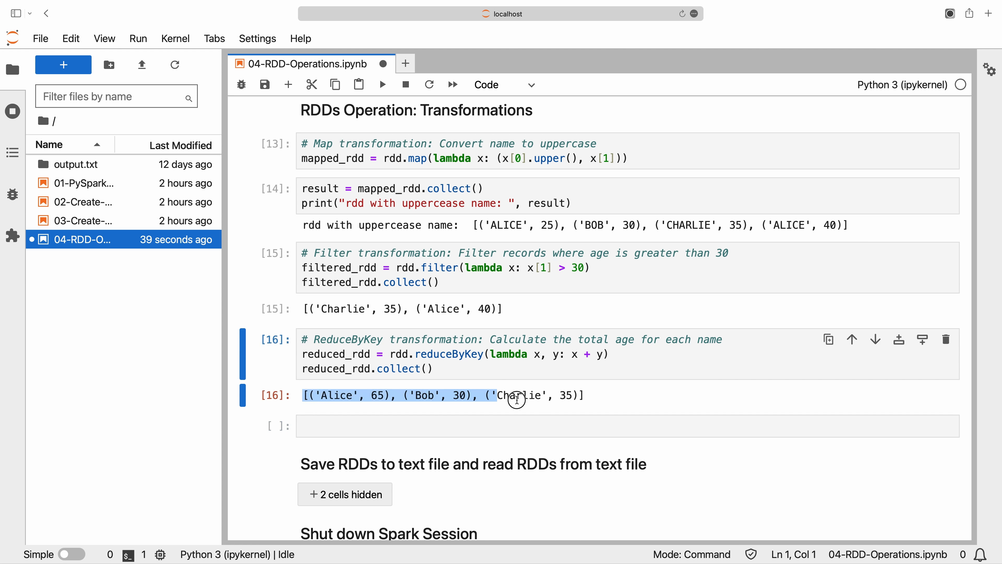
Step: Sort the RDD by age descending with rdd.sortBy(lambda x: x[1], ascending=False)
text(# SortBy transformation:)
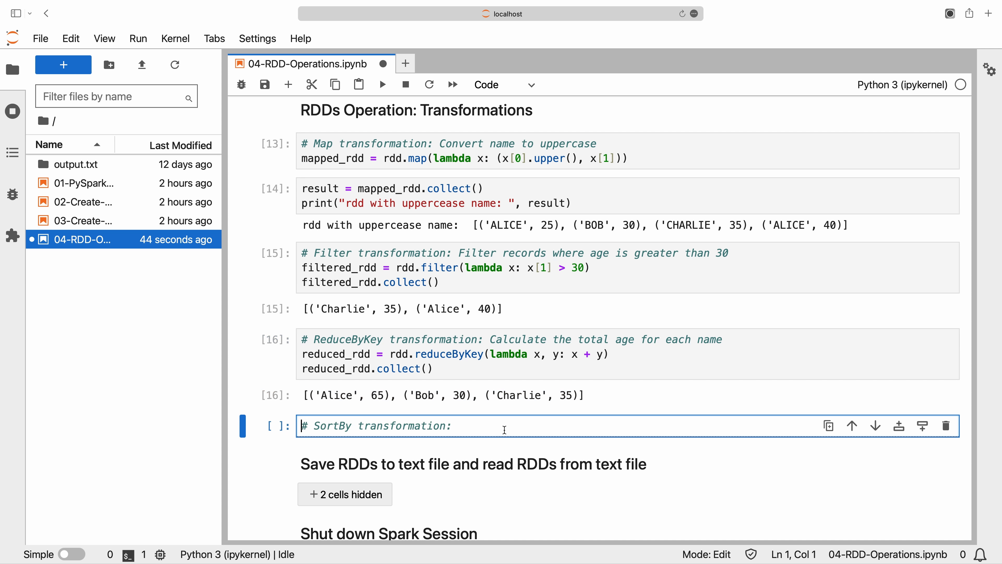
text(Sort the RDD by age in descending order)
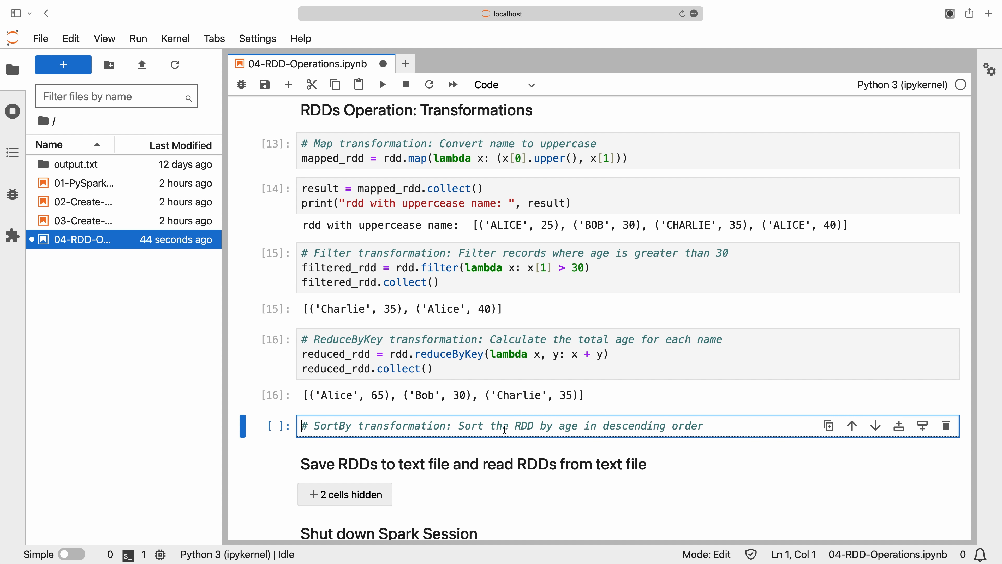
mouse_move(504, 430)
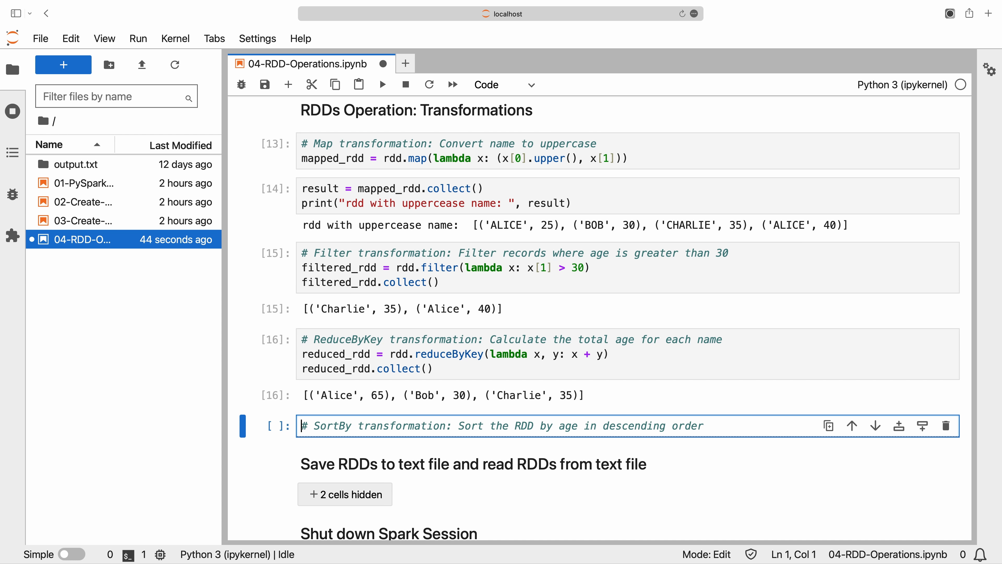
text(sorted_rdd = rdd.sortBy(lambda x: x[1], ascending=False))
text(sorted_rdd.collect())
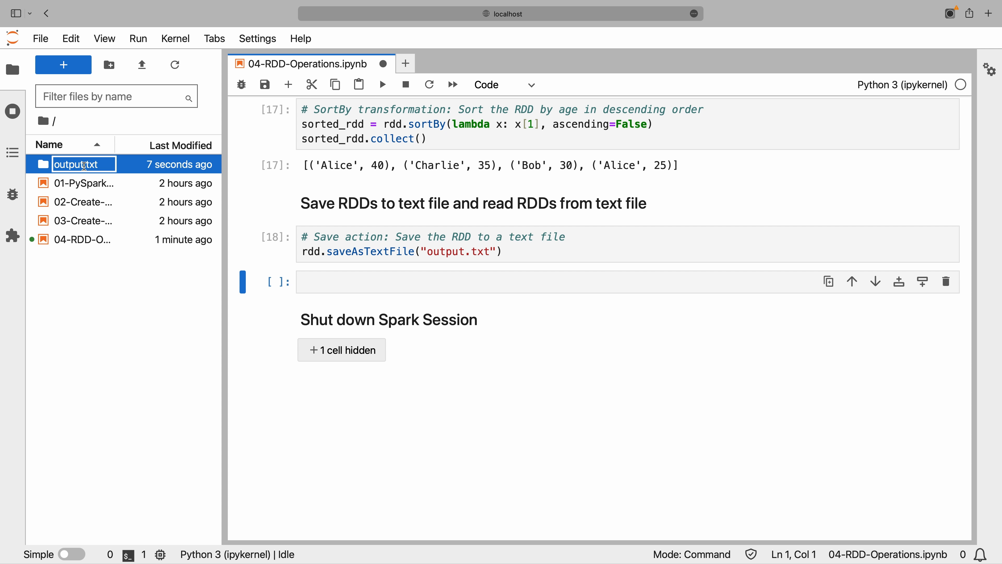
Step: Inspect the saved output.txt folder of part files, then return to the root folder
double_click(74, 163)
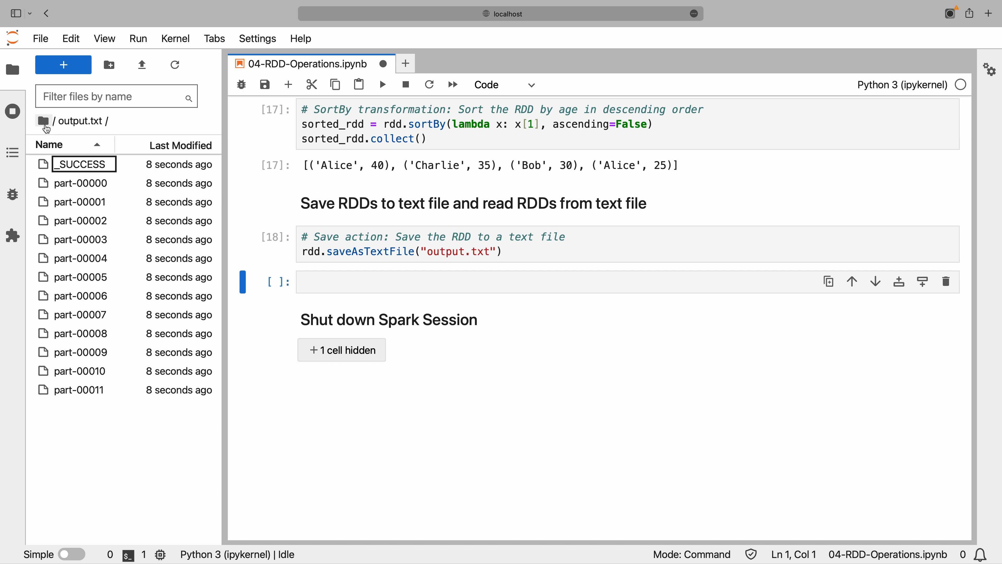
click(42, 122)
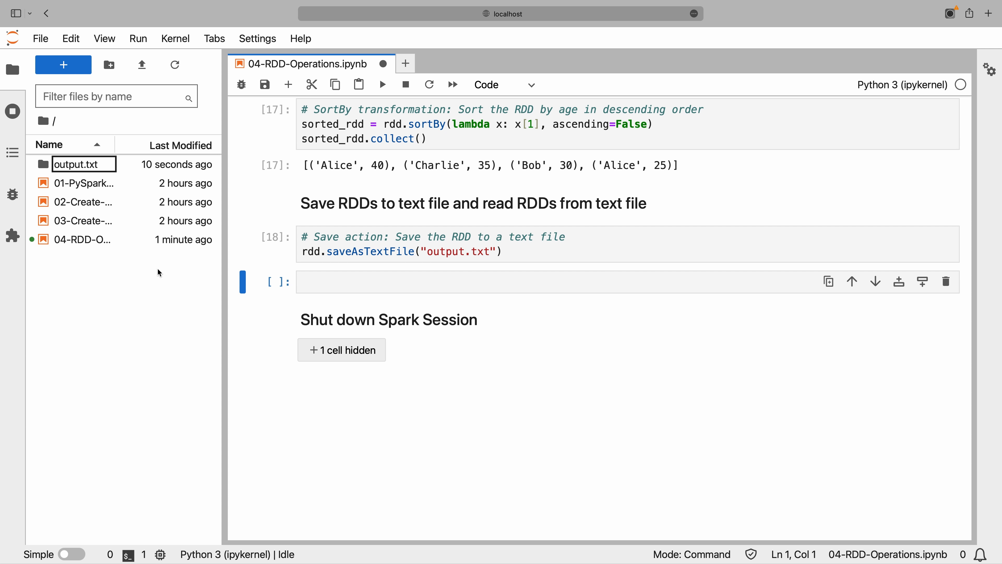
Step: Read output.txt back into rdd_text with sparkContext.textFile and collect it
text(# create rdd from text file)
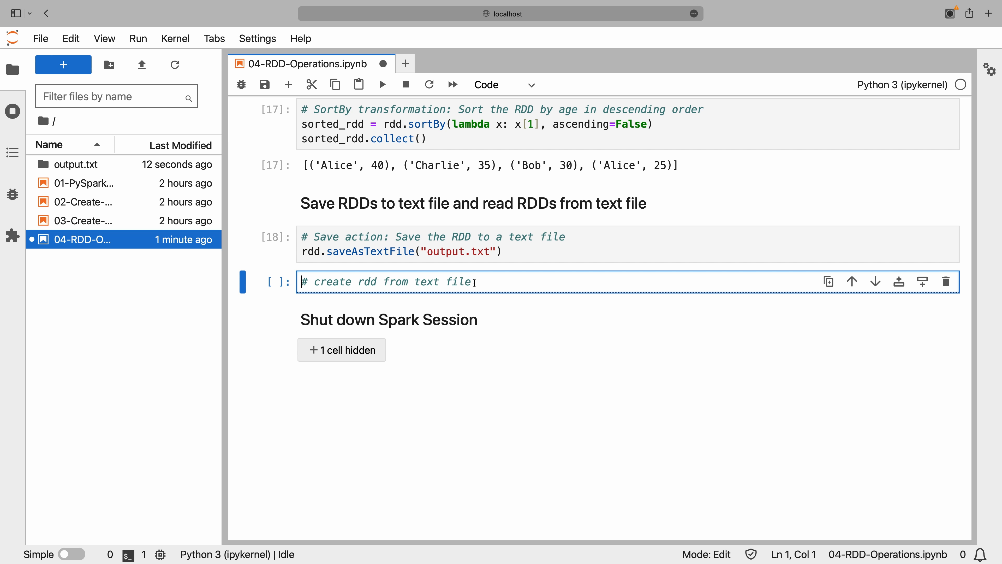
text(rdd_text = spark.sparkContext.textFile("output.txt"))
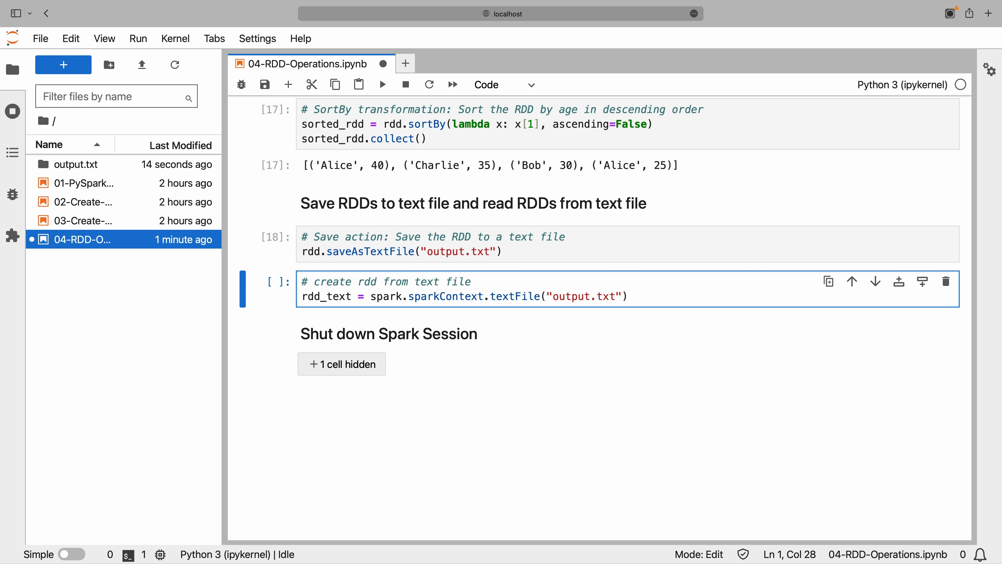
text(rdd_text.collect())
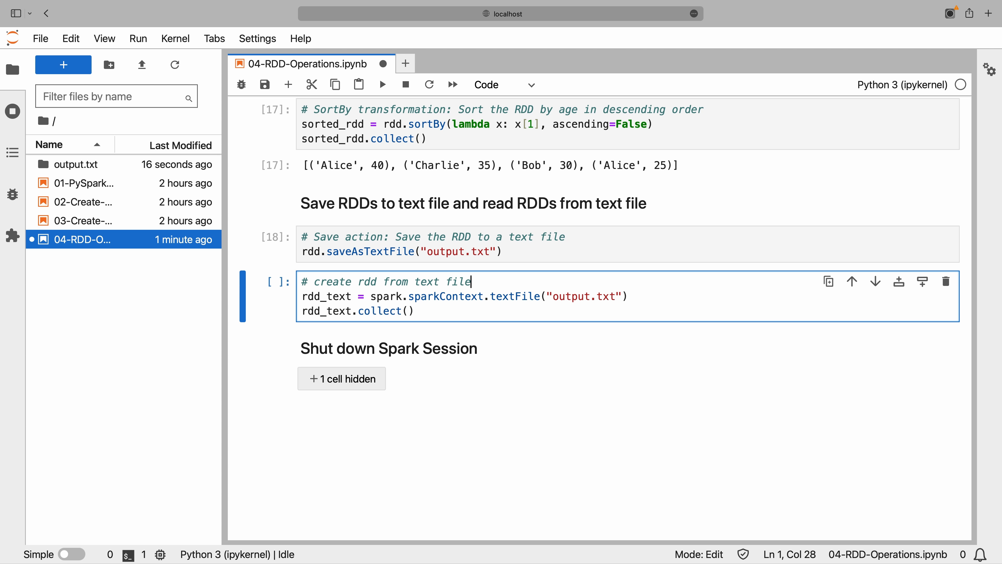